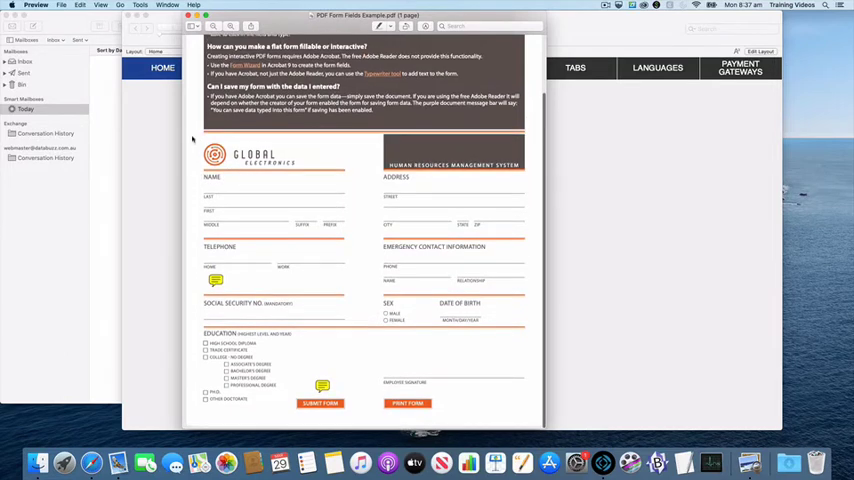
click(272, 187)
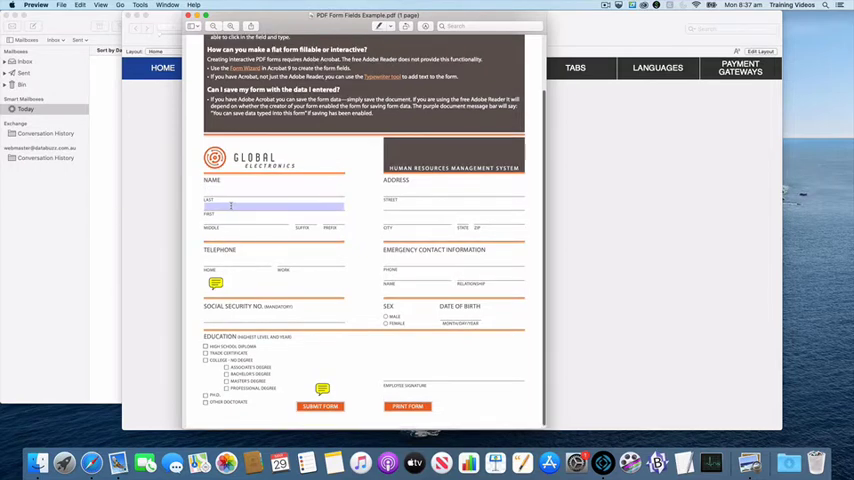
text(Duncan)
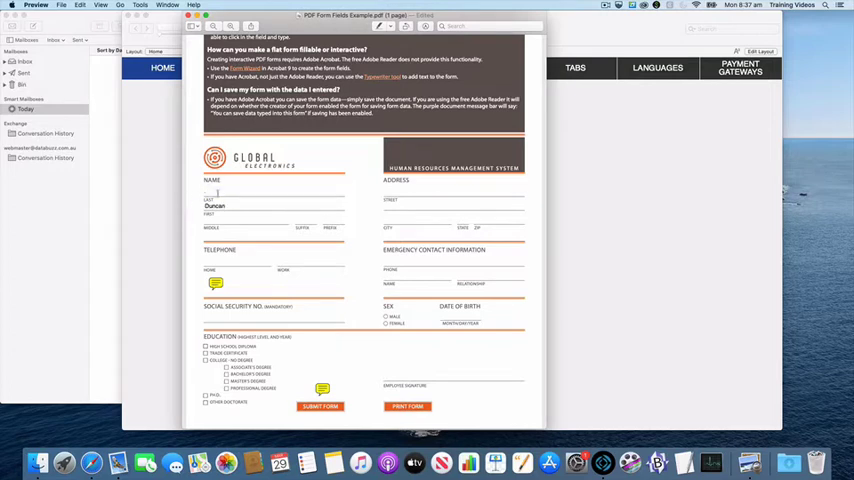
text(Andrew)
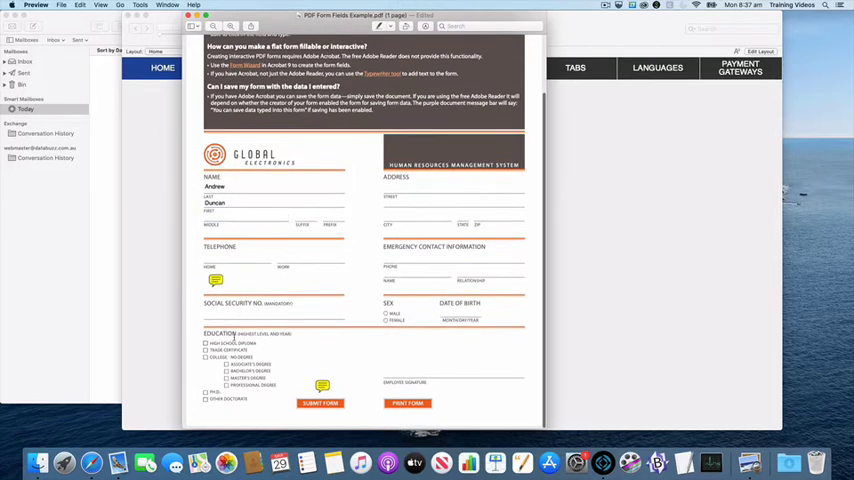
click(207, 343)
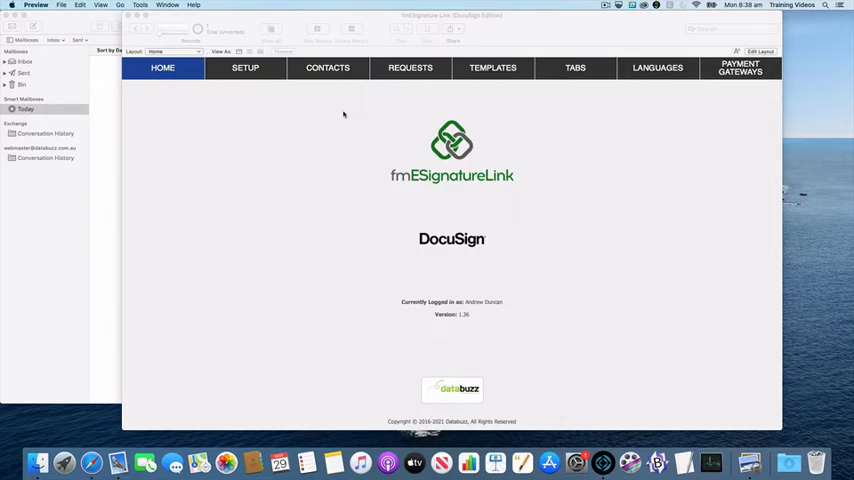
Create a new request from the PDF Form Field Transformation Example template
click(492, 67)
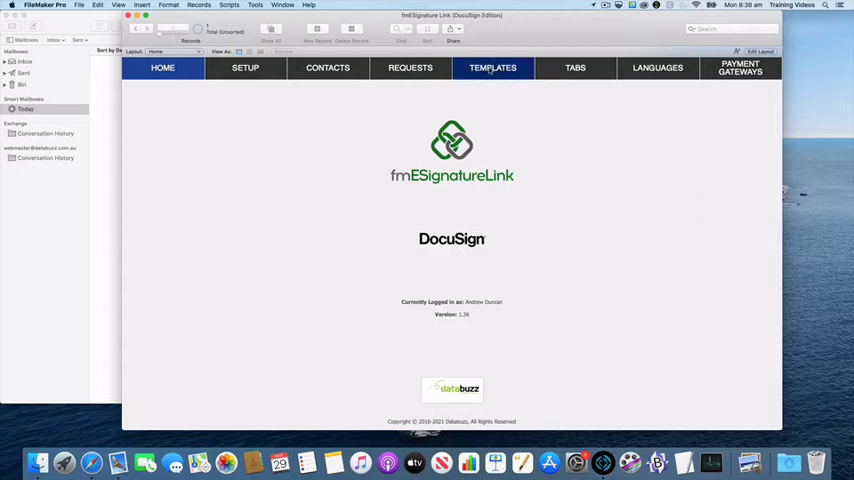
click(492, 67)
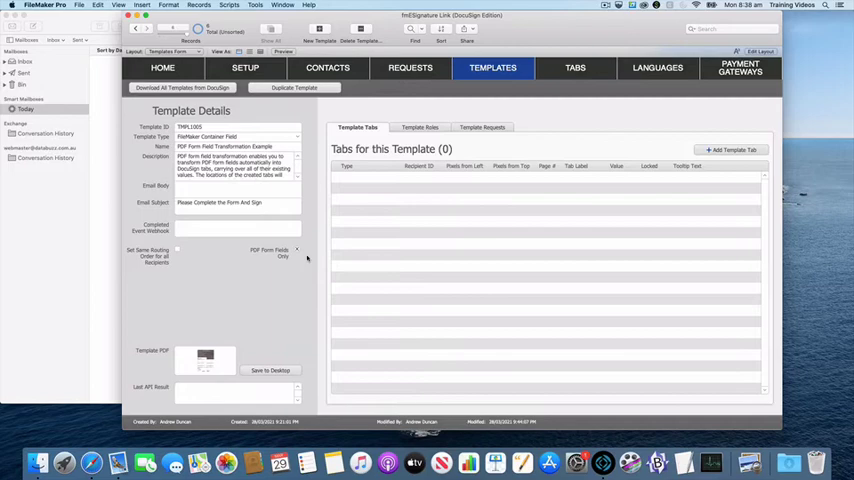
mouse_move(590, 203)
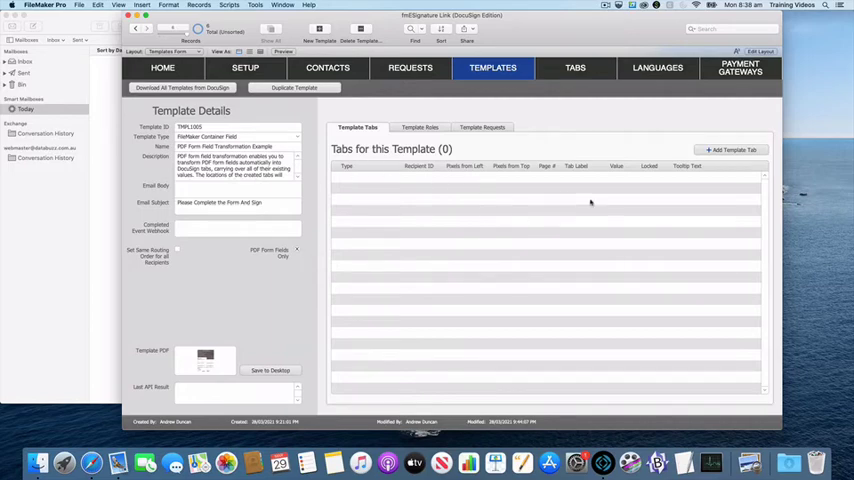
mouse_move(502, 195)
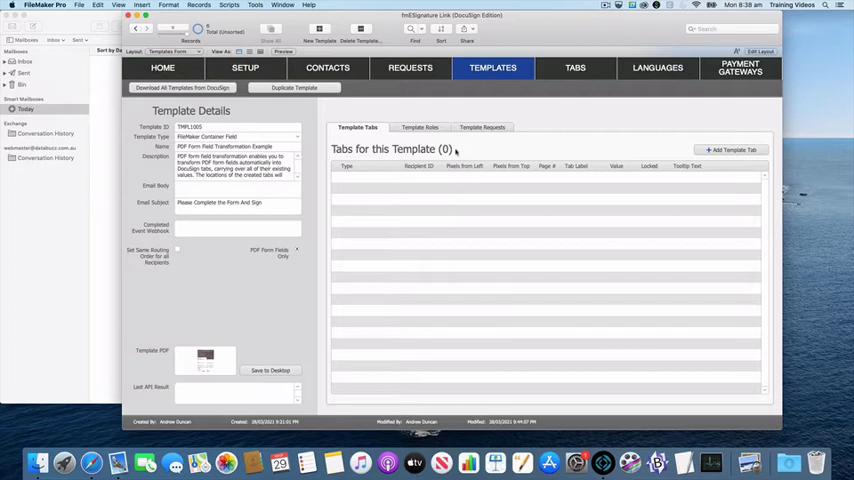
click(483, 127)
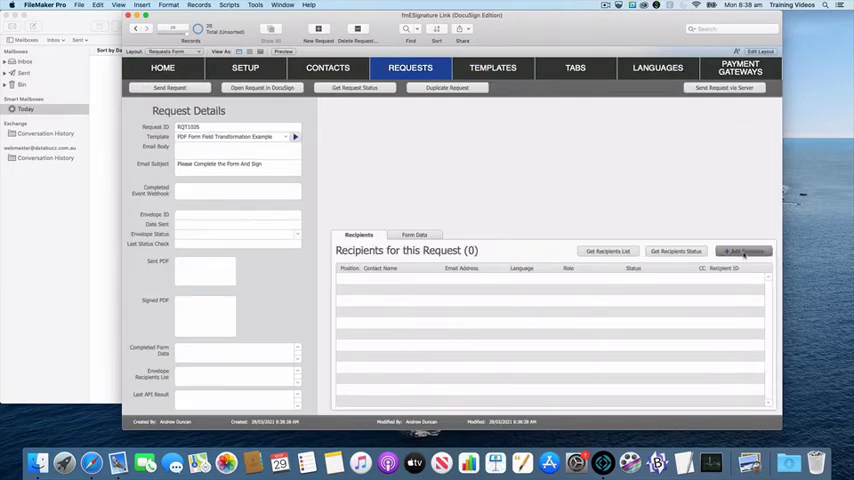
click(744, 251)
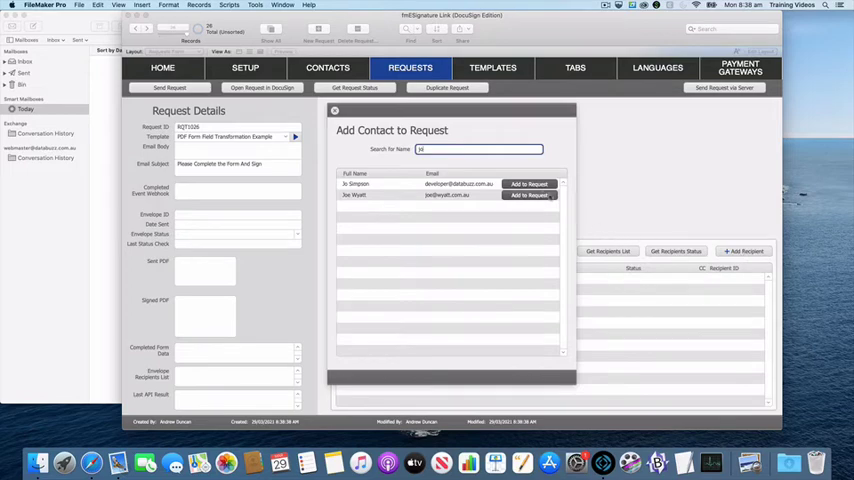
click(529, 184)
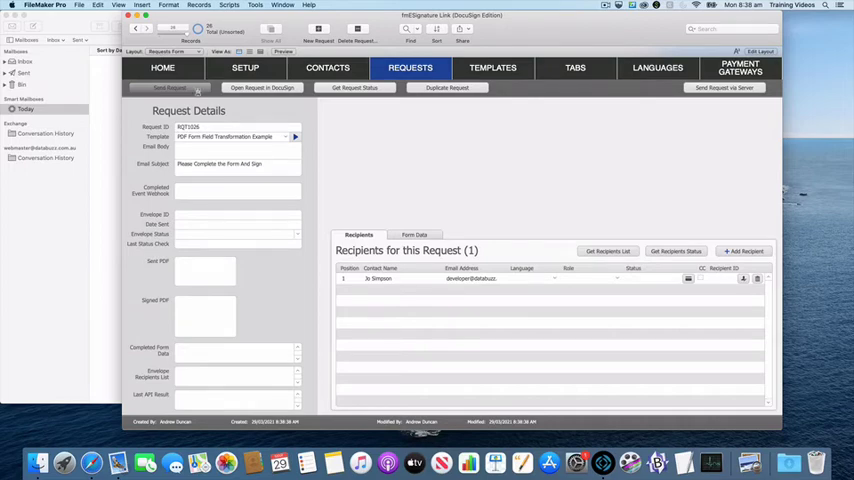
click(169, 88)
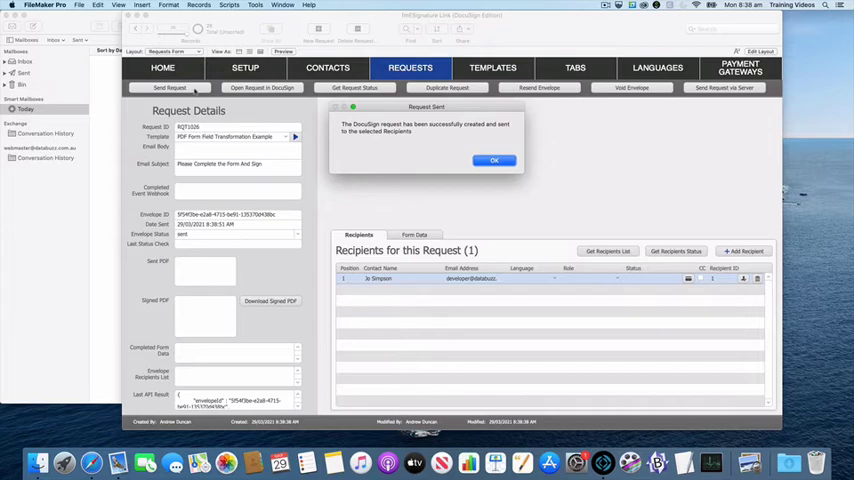
click(494, 160)
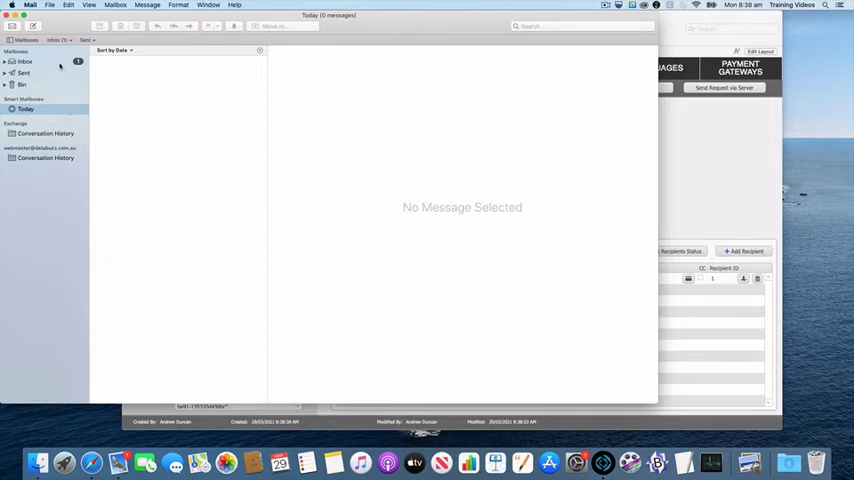
click(23, 61)
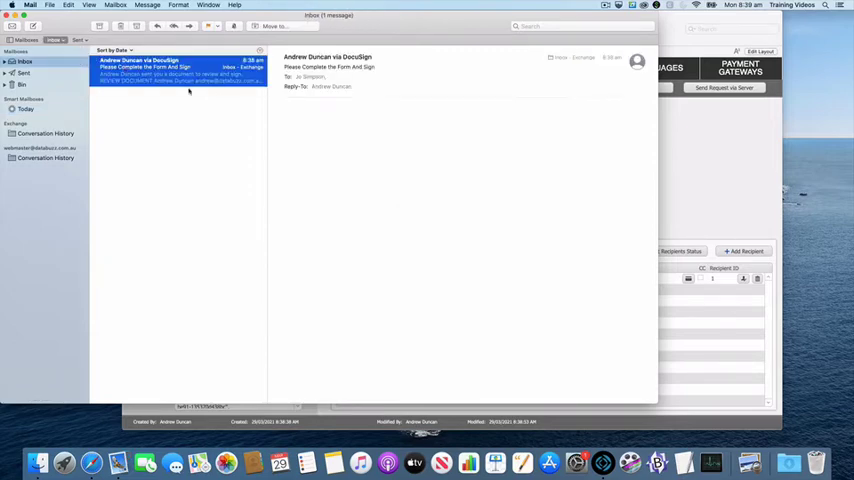
click(160, 65)
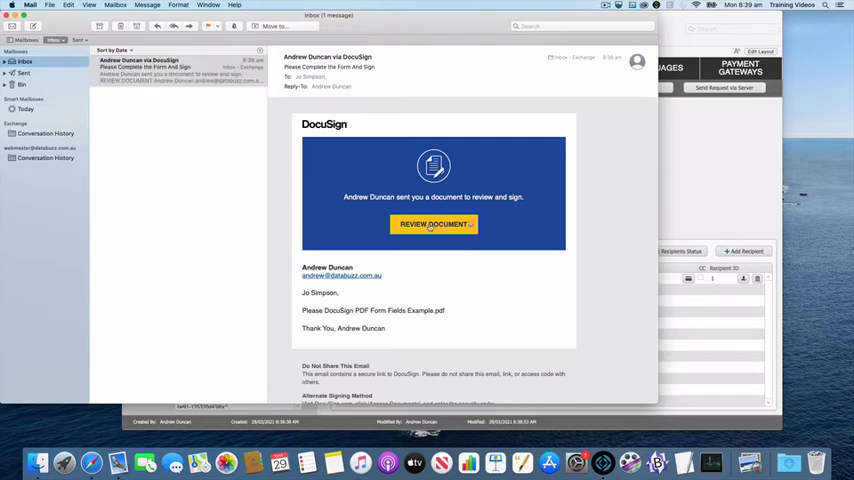
click(433, 224)
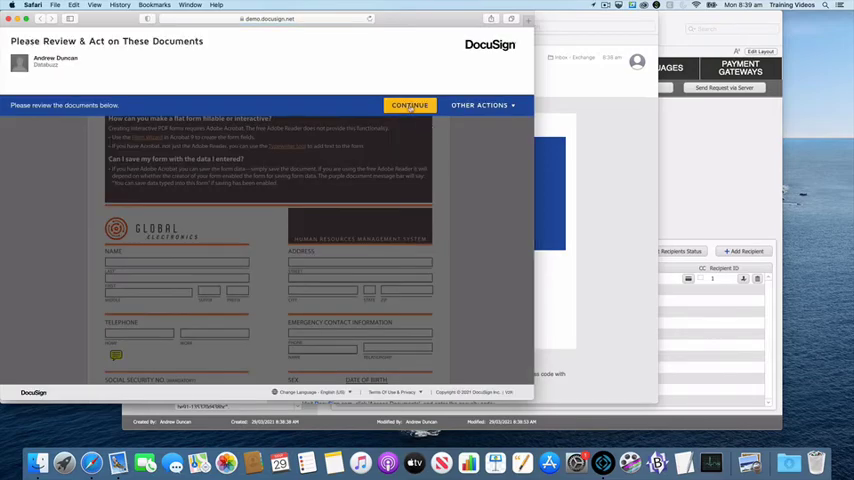
Tick the education levels, select Female, add the employee signature, and finish the document
click(410, 105)
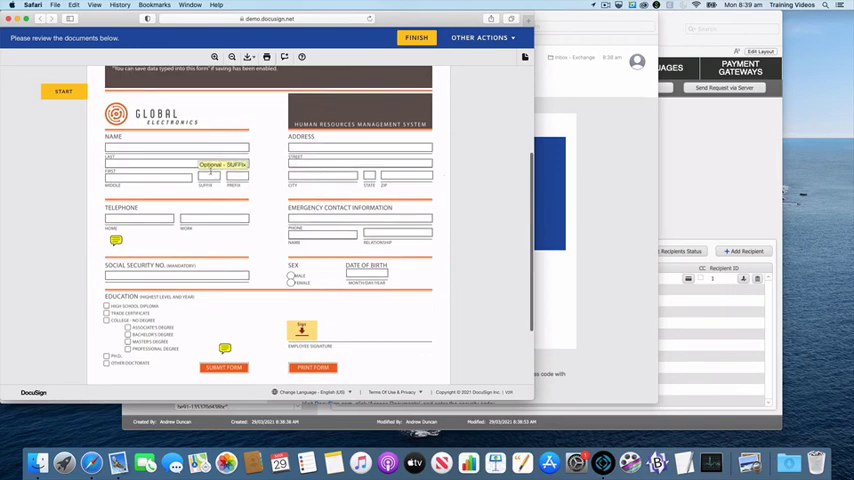
click(178, 147)
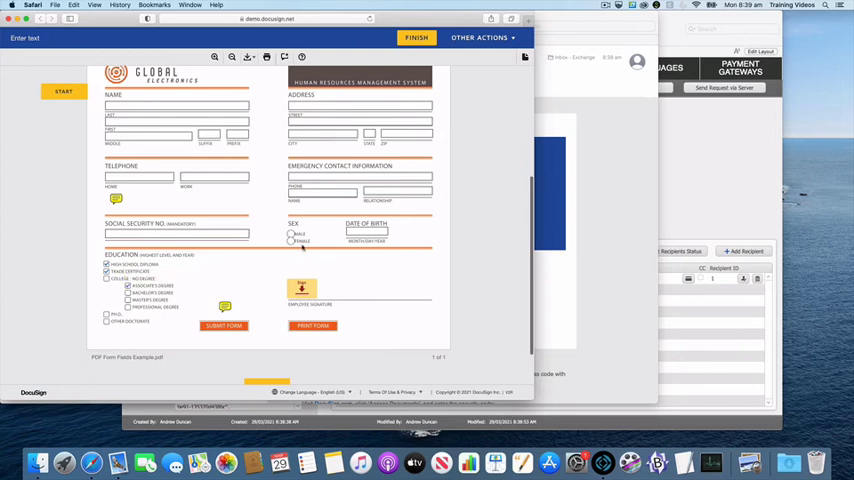
click(291, 234)
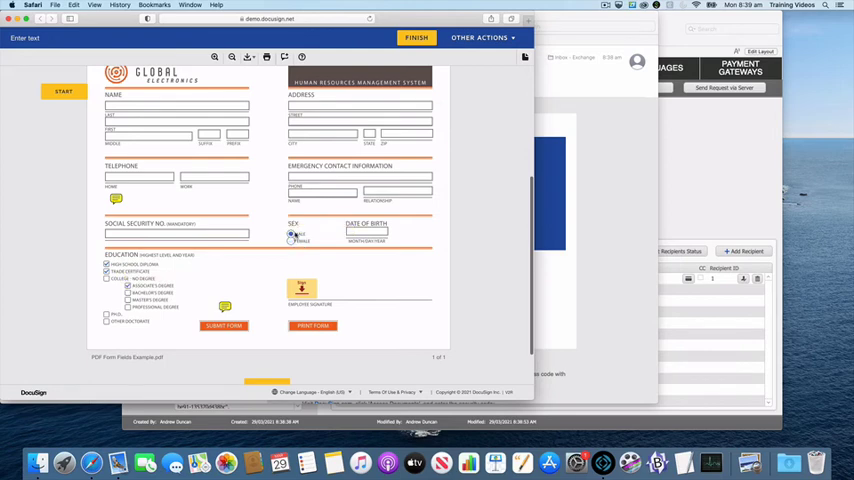
click(366, 234)
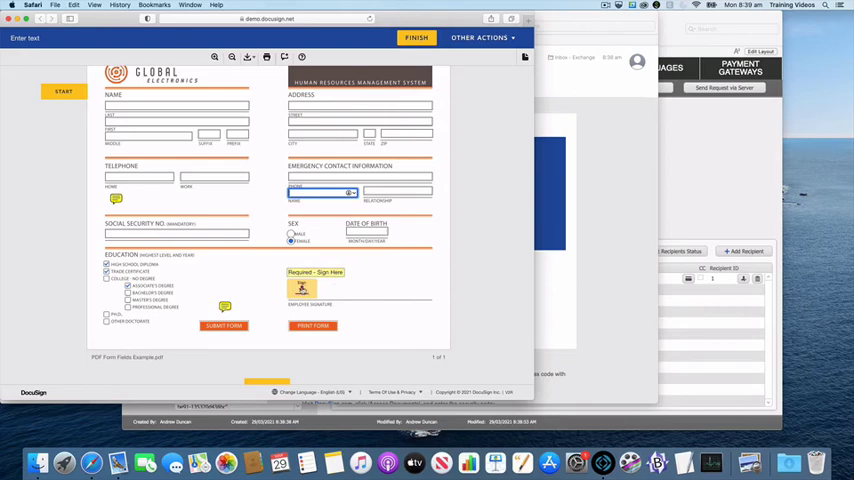
click(308, 289)
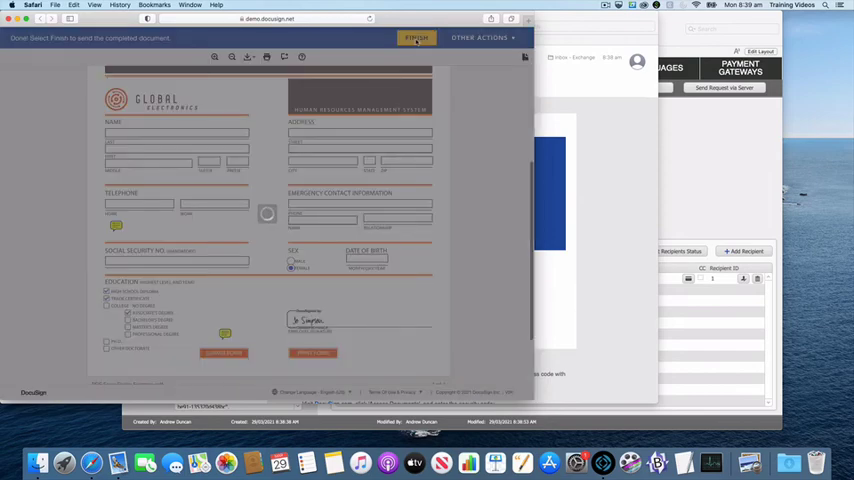
click(416, 38)
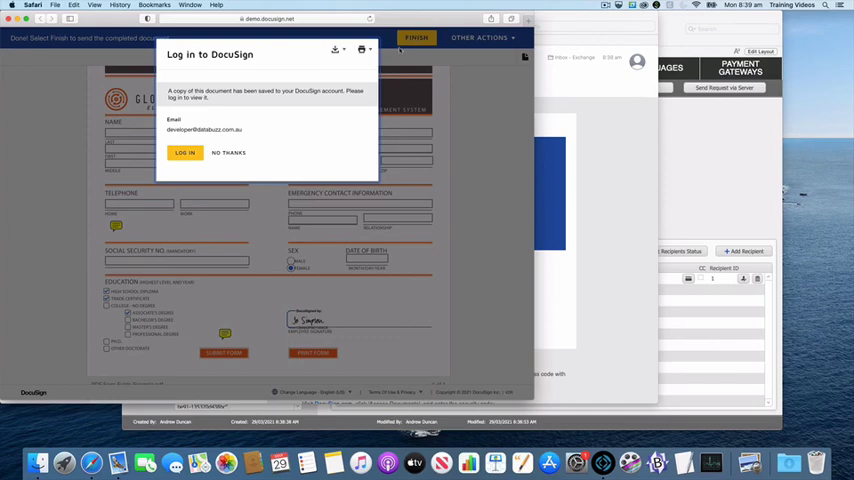